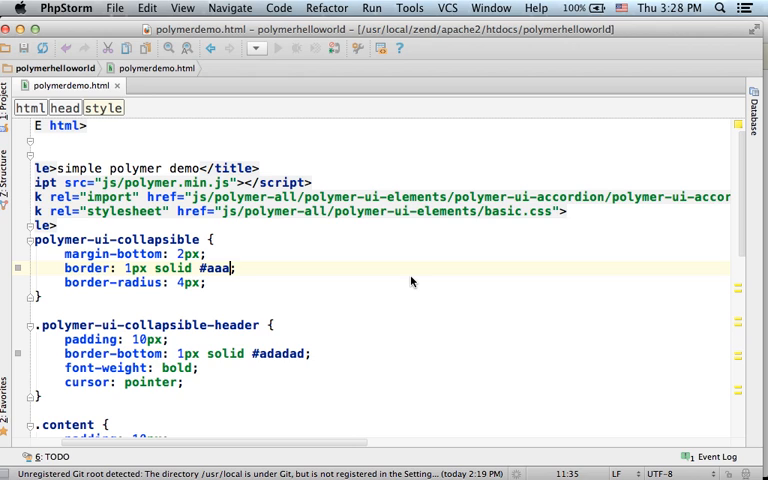
{"action": "mouse_move", "coordinate": [396, 286]}
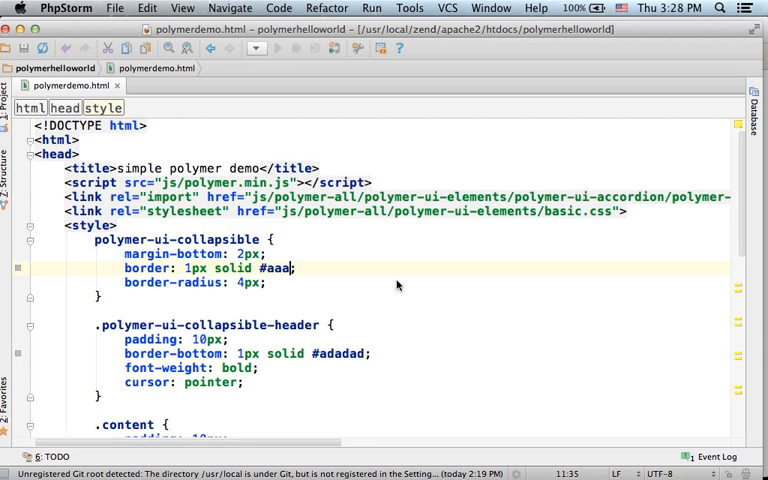
Scroll to the body's polymer-ui-accordion with its collapsible 'java' header and jajaja/java content
{"action": "scroll", "scroll_direction": "down", "scroll_amount": 3}
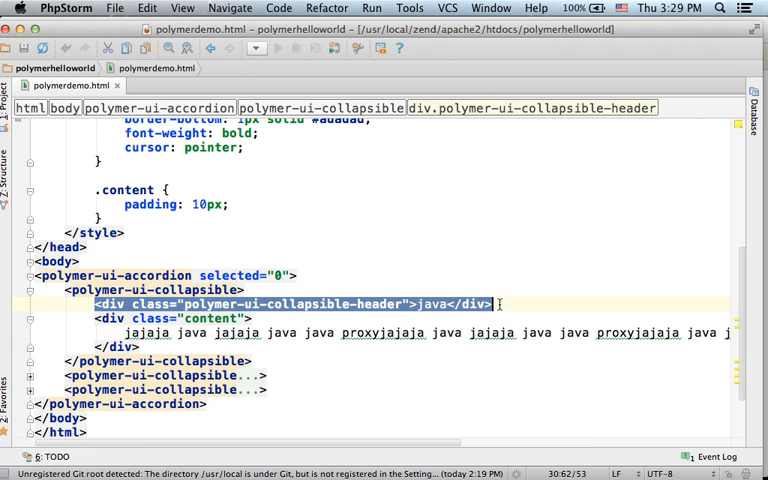
{"action": "double_click", "coordinate": [432, 304]}
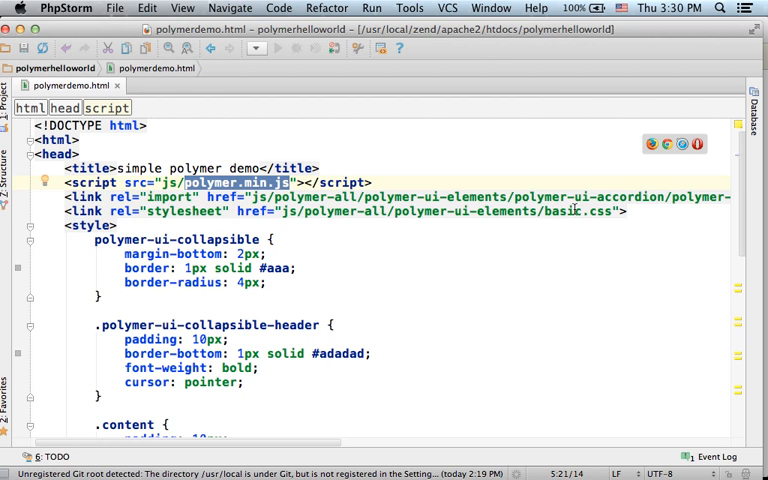
{"action": "double_click", "coordinate": [576, 212]}
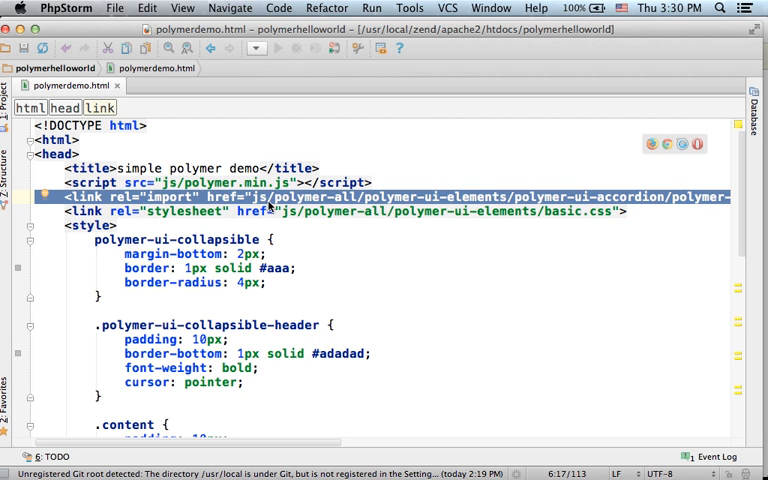
{"action": "scroll", "scroll_direction": "right", "scroll_amount": 3}
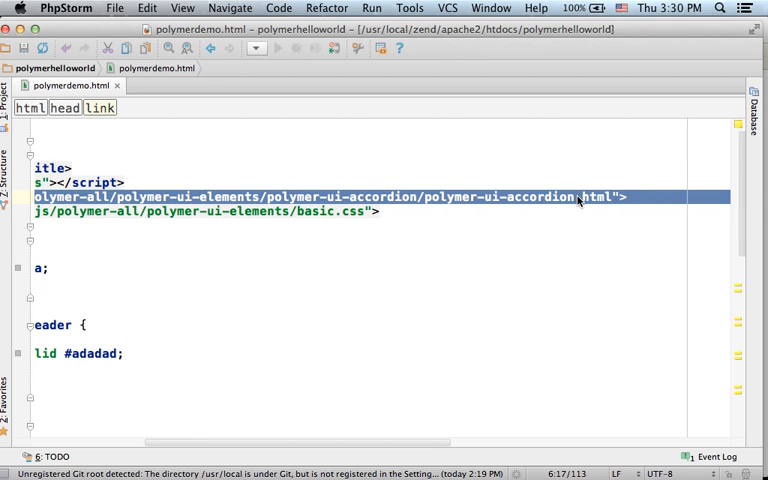
{"action": "mouse_move", "coordinate": [596, 204]}
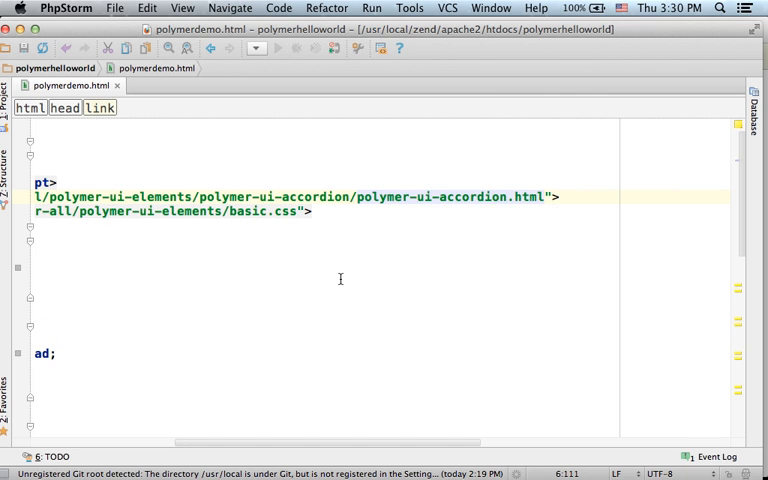
{"action": "scroll", "scroll_direction": "up", "scroll_amount": 3}
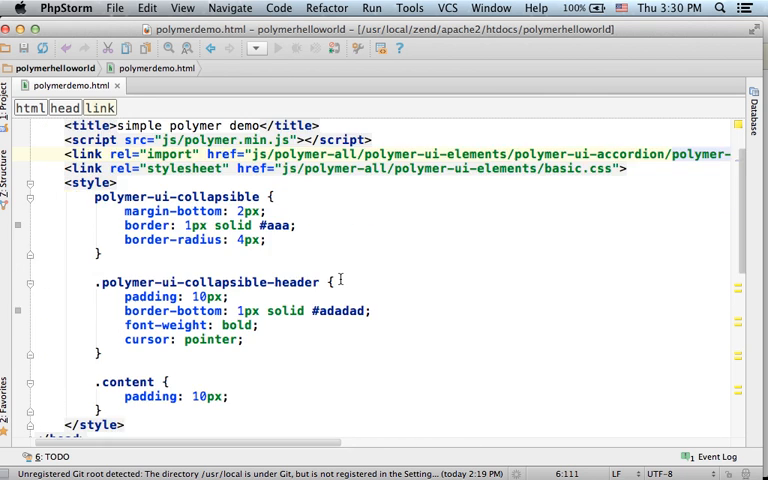